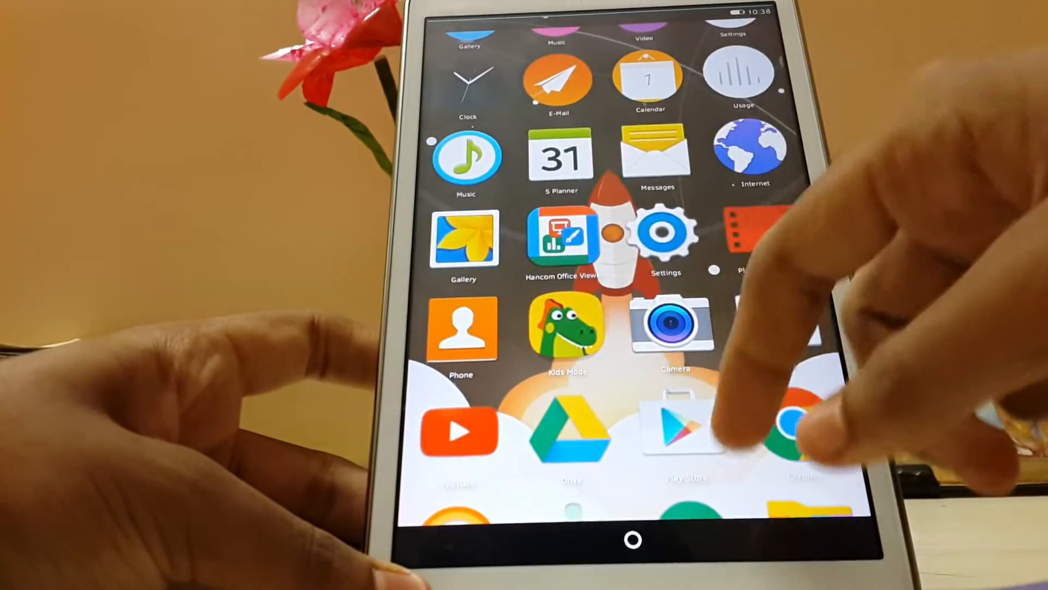
Step: Show the Clock's countdown timer with hour/minute picker, alarm sound and vibrate option
scroll("down", 3)
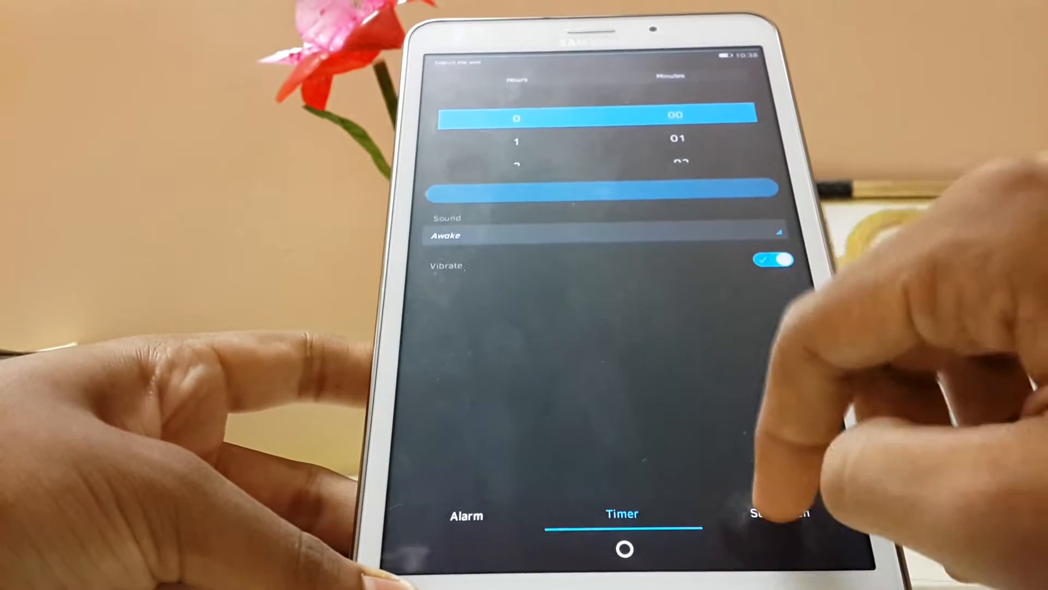
left_click(779, 515)
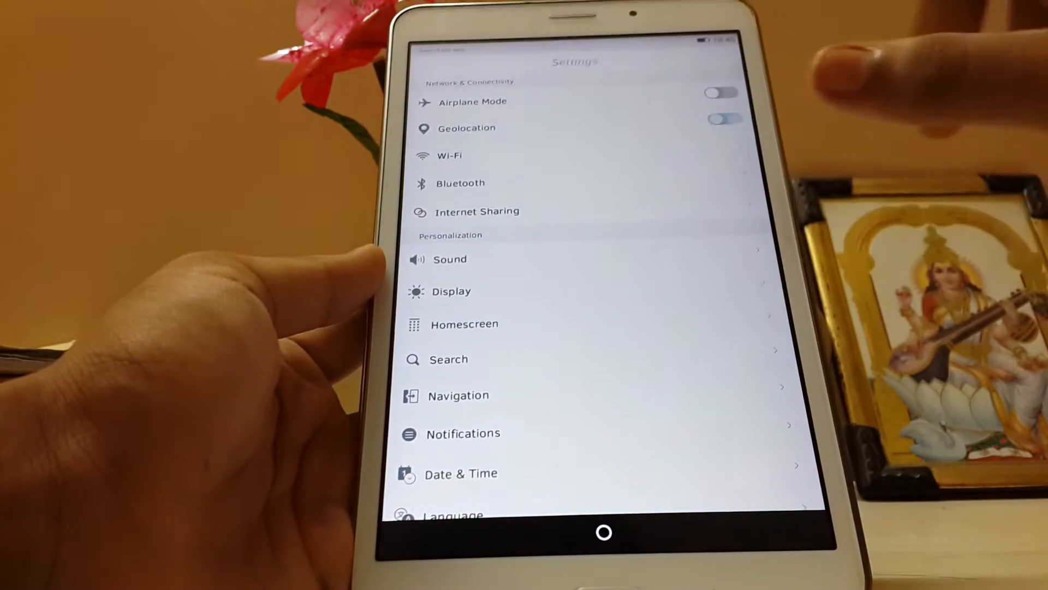
left_click(726, 121)
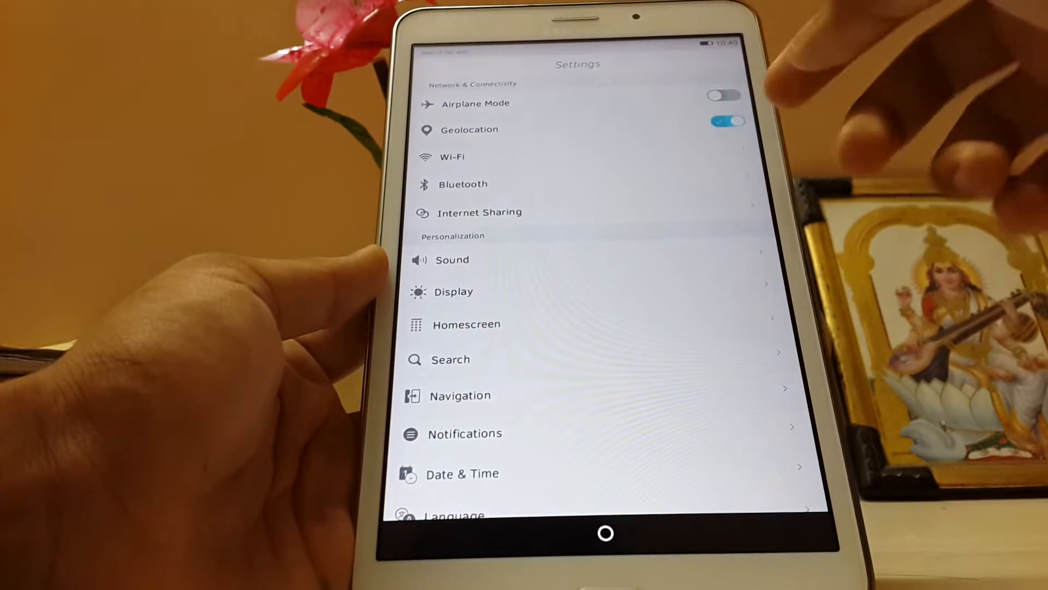
left_click(727, 131)
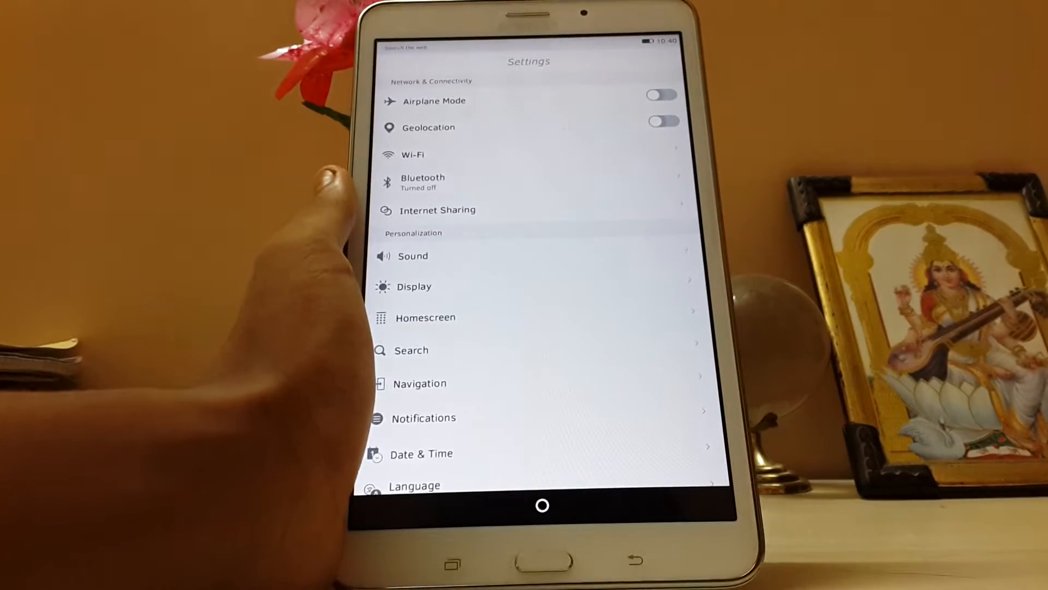
scroll("down", 3)
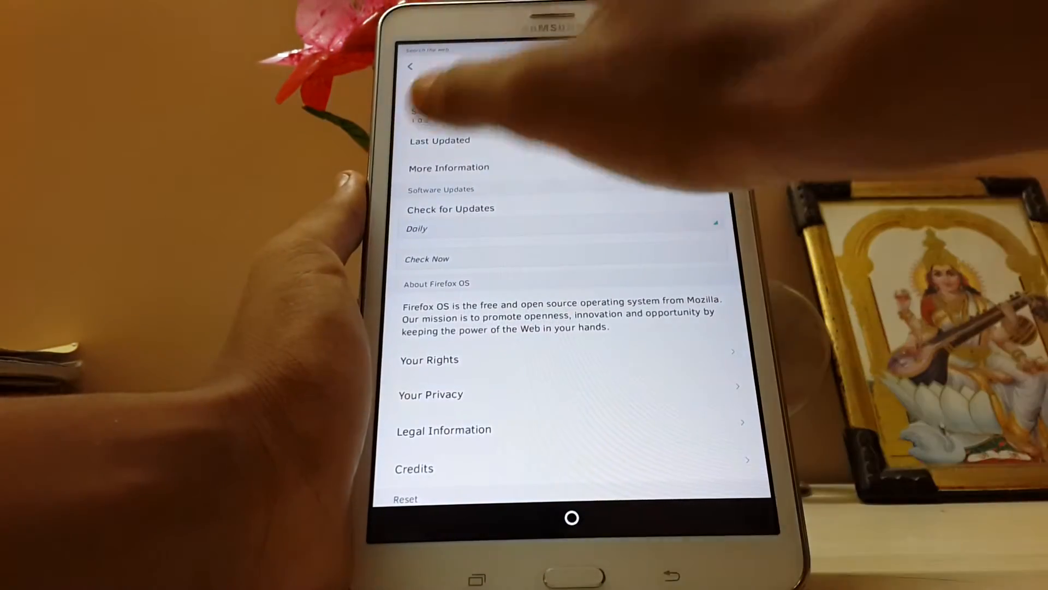
scroll("up", 3)
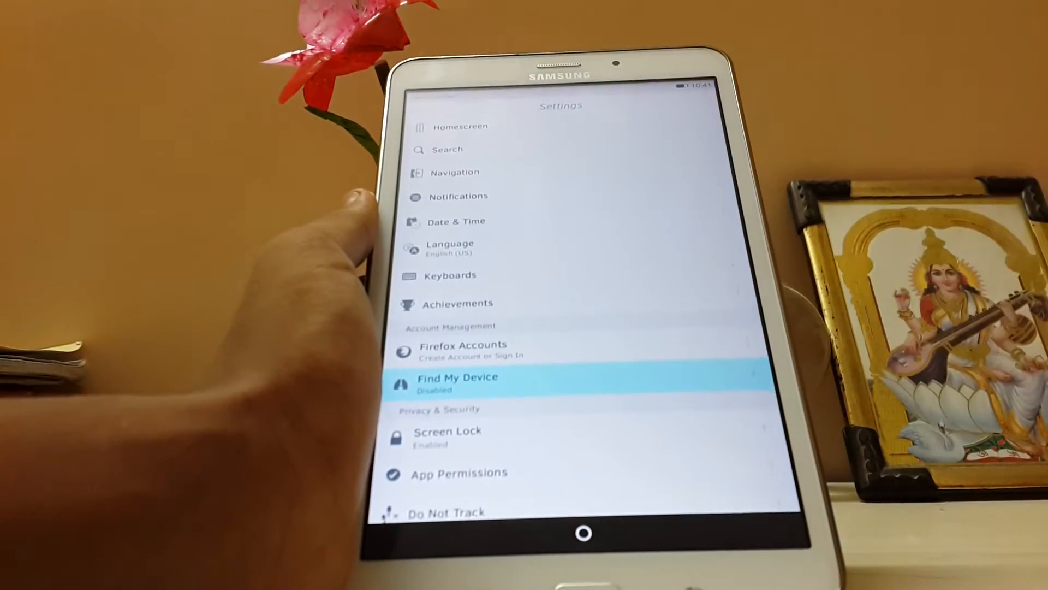
Step: Scroll the main Settings list and select the Homescreen section
scroll("down", 3)
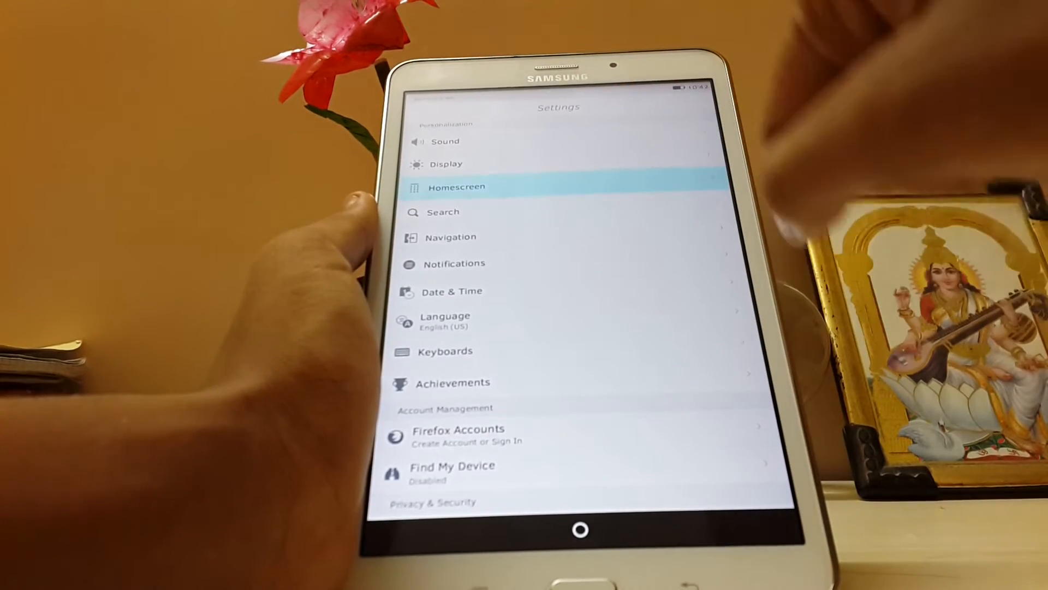
left_click(456, 187)
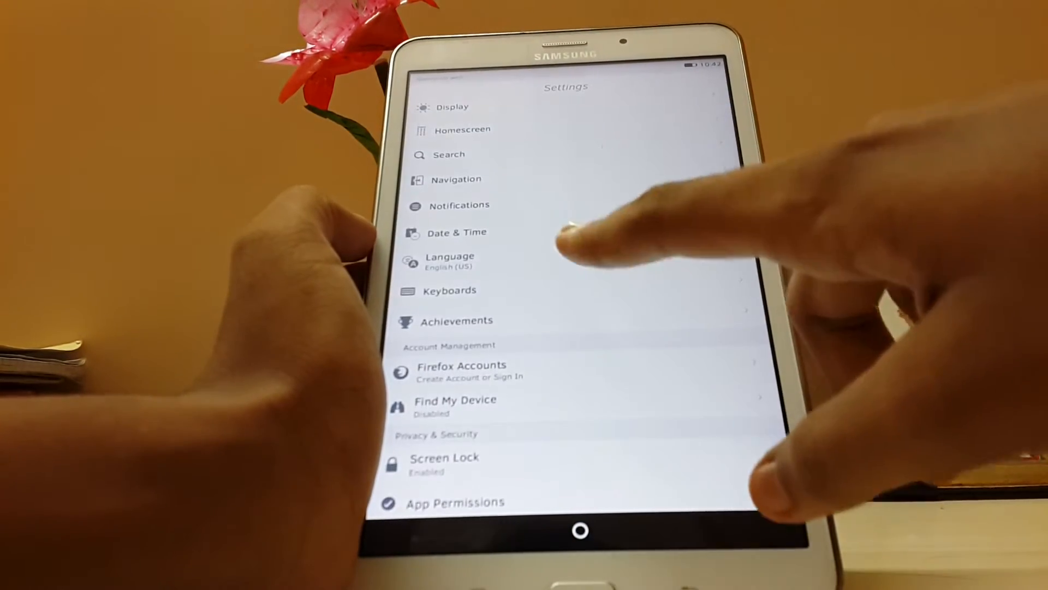
Step: View the Achievements list in Settings and scroll through the badges
left_click(456, 321)
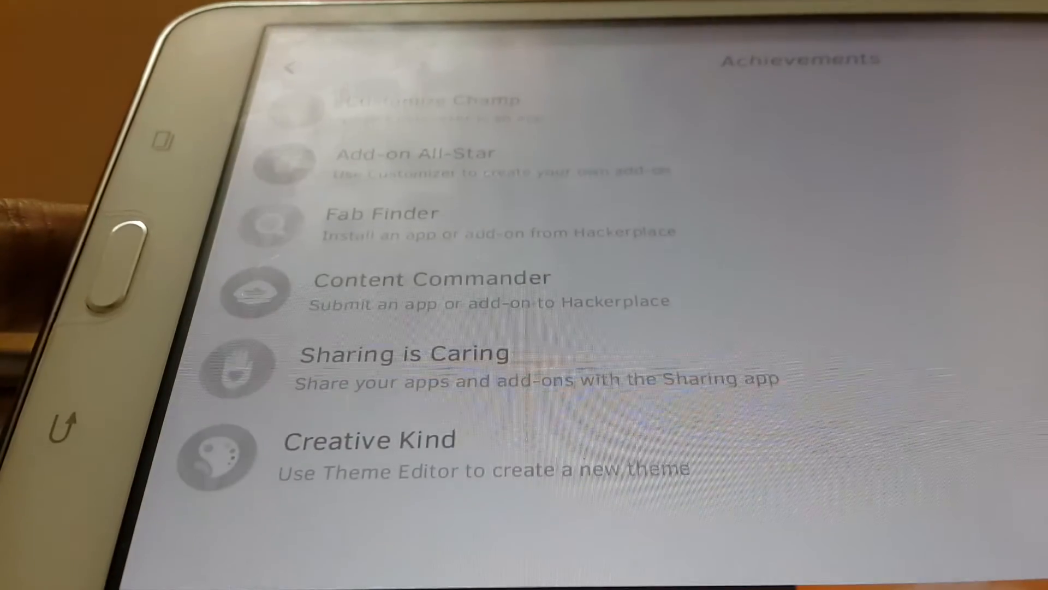
scroll("up", 3)
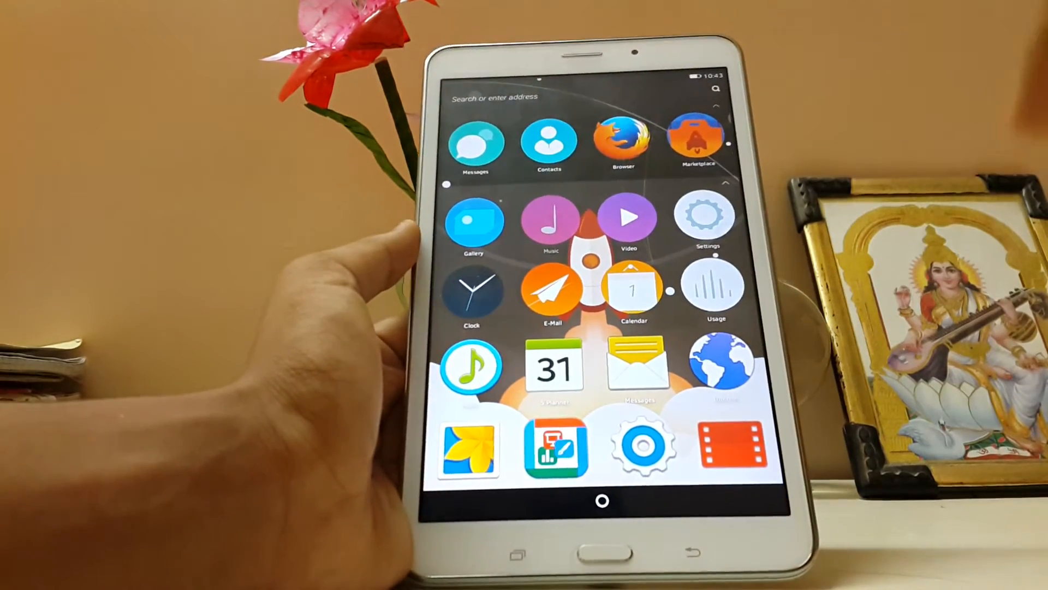
Step: Launch the Calendar app from the home screen to its September 2015 month view
left_click(550, 215)
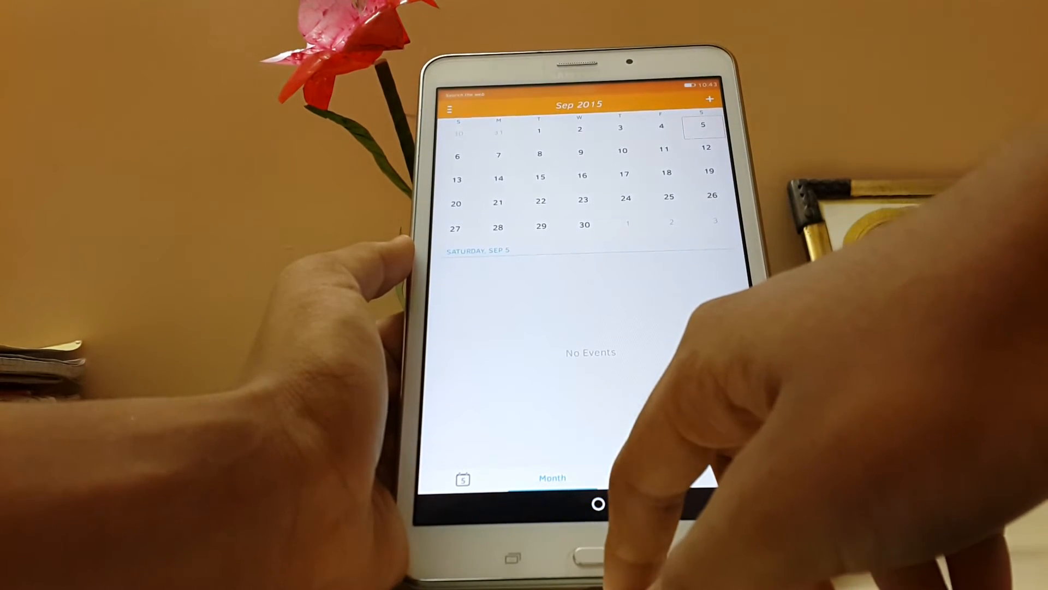
Step: Close Calendar with the Home button and return to the app icon grid
left_click(599, 504)
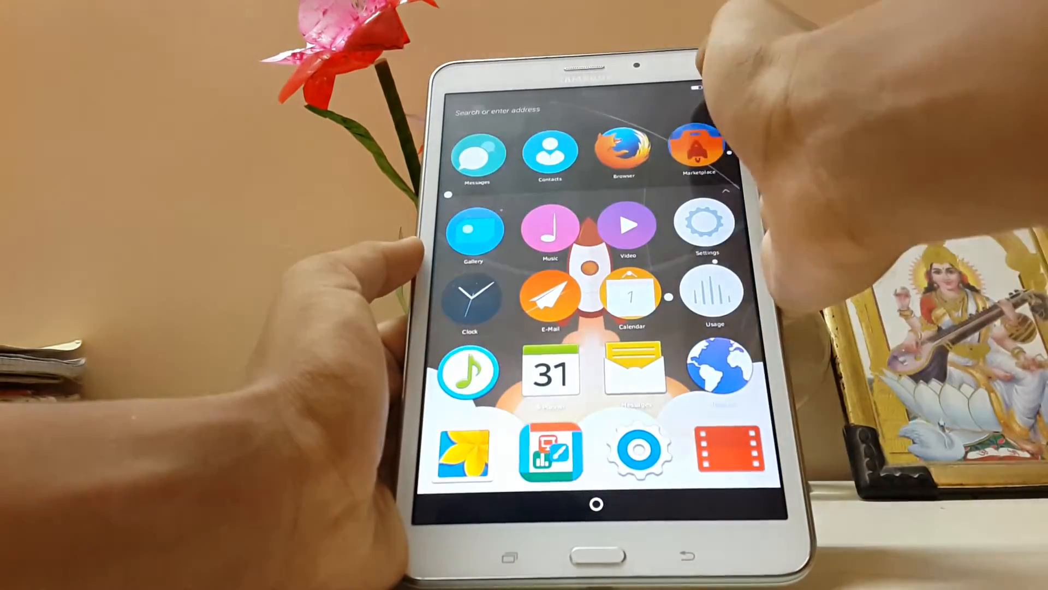
Step: Scroll down the home screen past the first page to more Android app icons
scroll("down", 3)
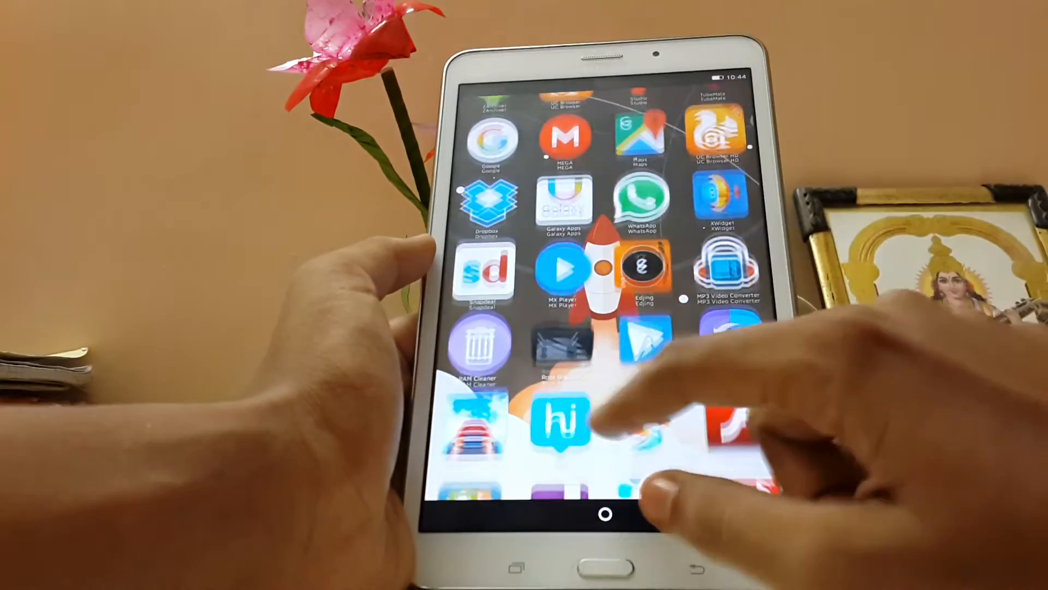
scroll("down", 3)
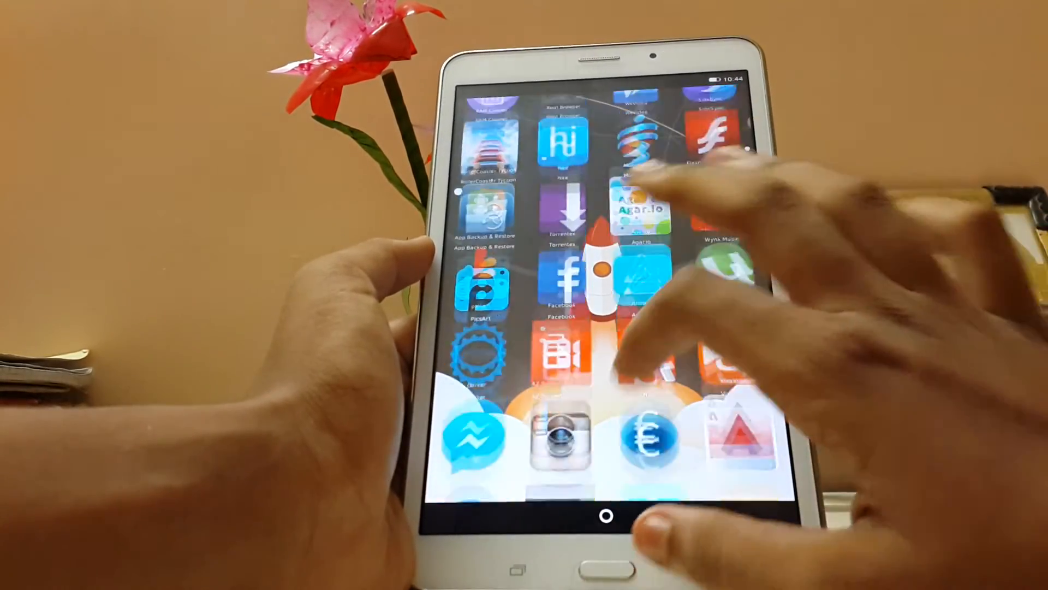